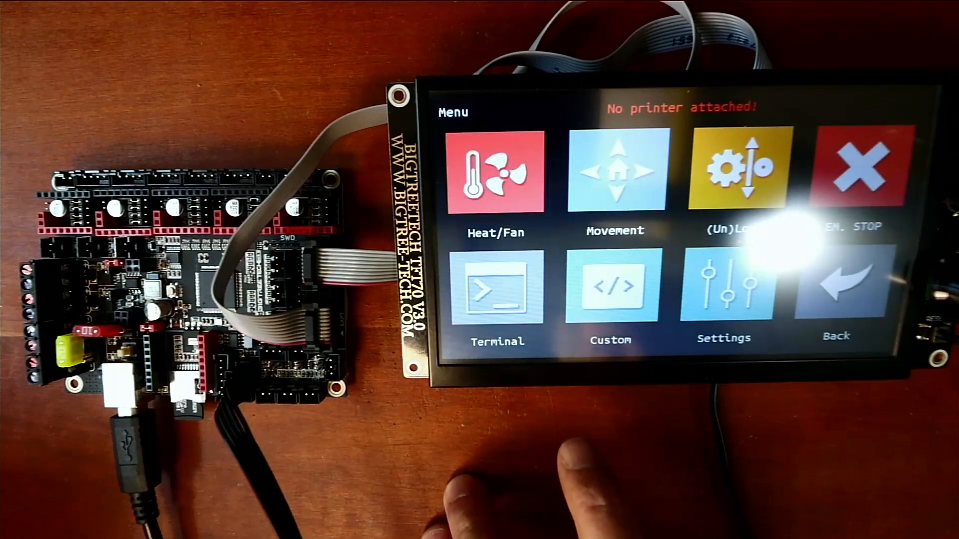
Navigate from the main menu through Settings to the Connection screen.
click(723, 288)
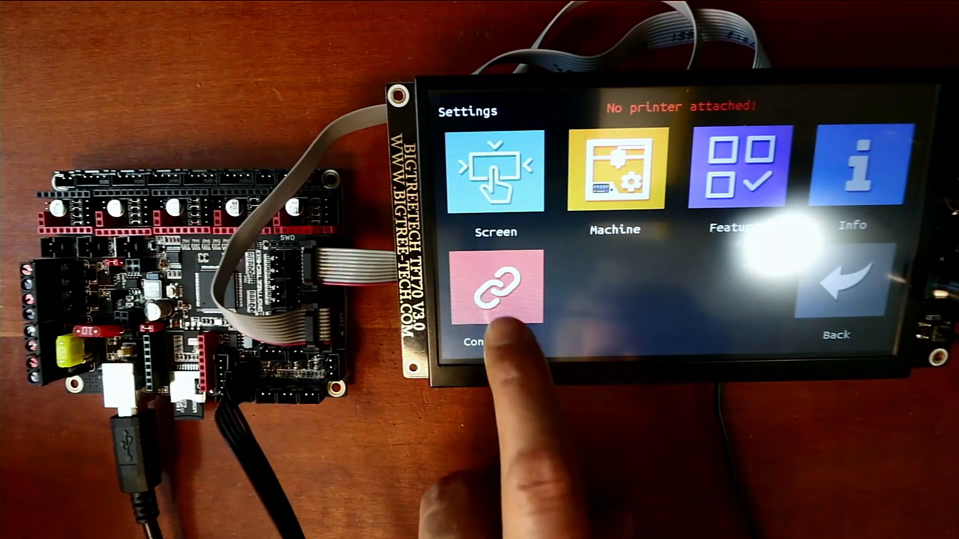
click(495, 294)
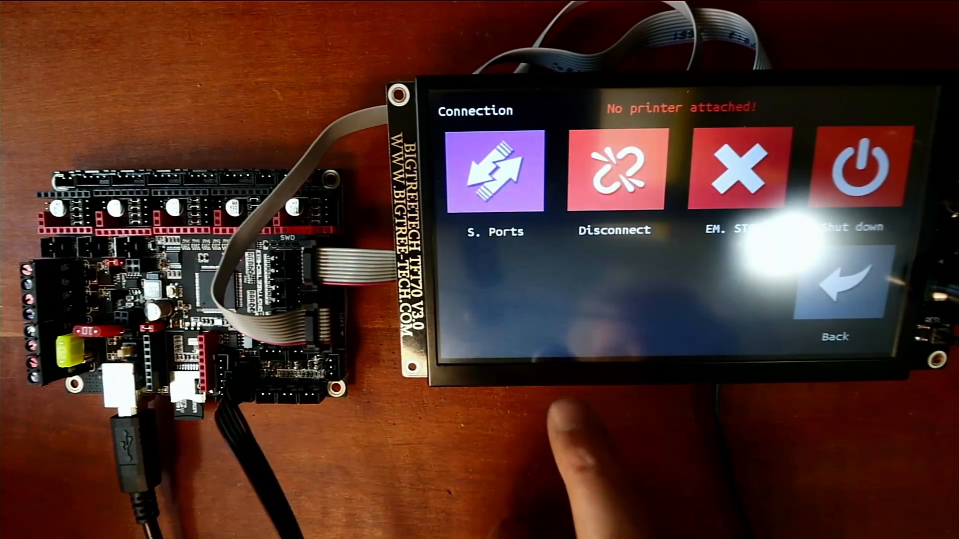
Review the serial ports list with Printer at 115200 baud, then back out to the main menu.
click(491, 178)
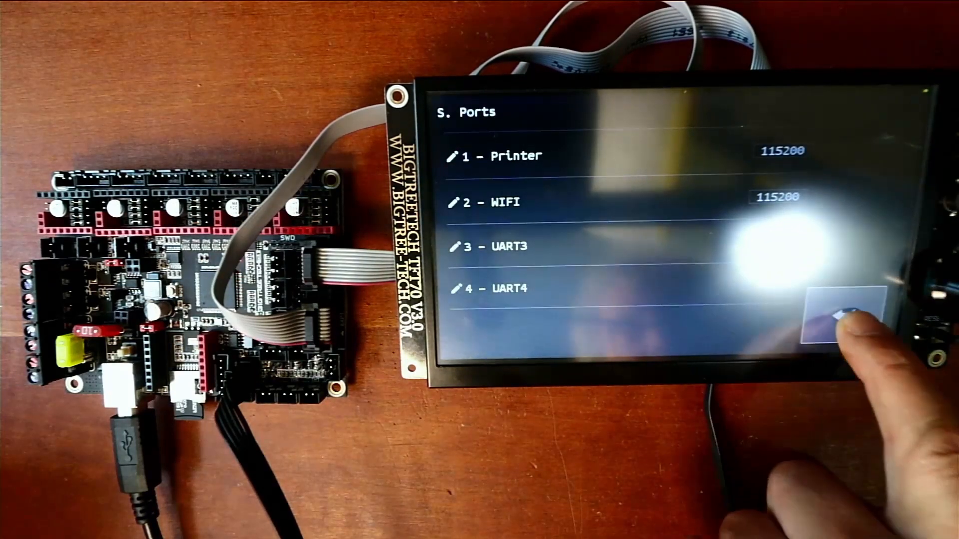
click(838, 317)
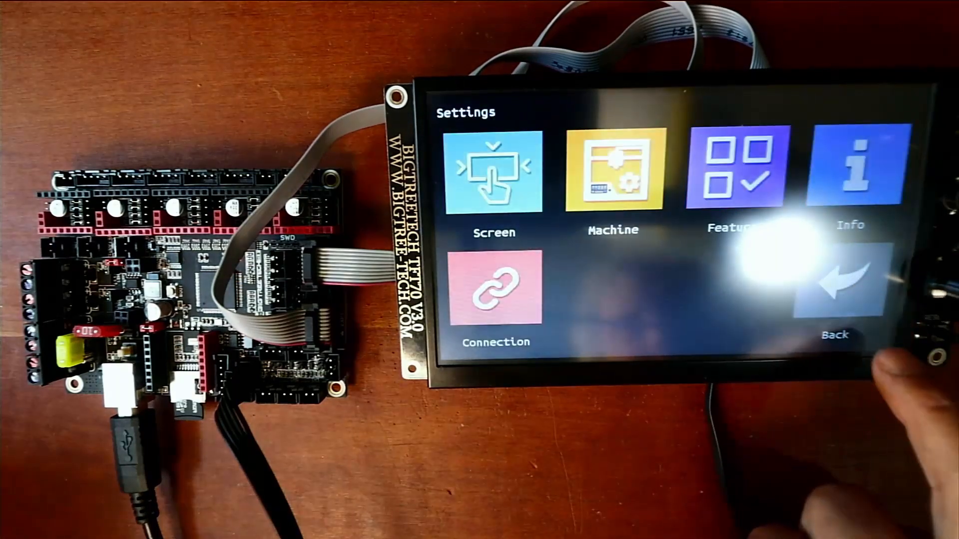
click(849, 294)
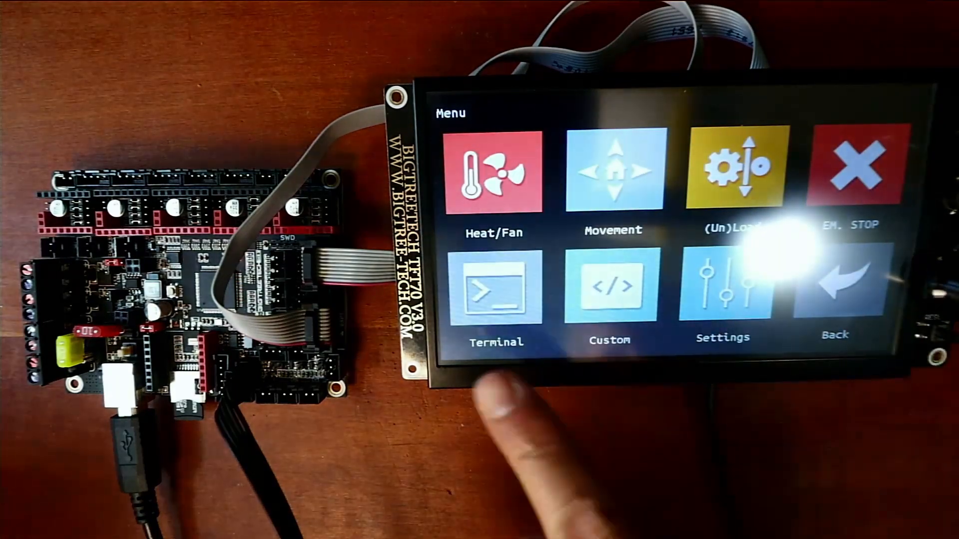